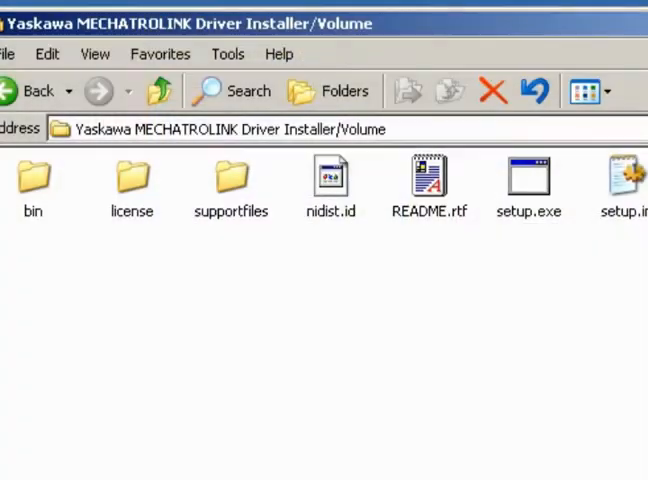
Step: Run setup.exe and install the MECHATROLINK driver to the default directory, accepting the license
{"action": "left_click", "coordinate": [528, 176]}
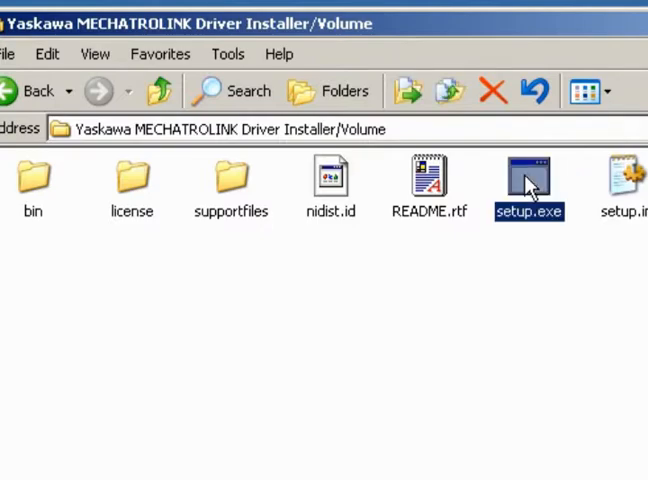
{"action": "double_click", "coordinate": [528, 176]}
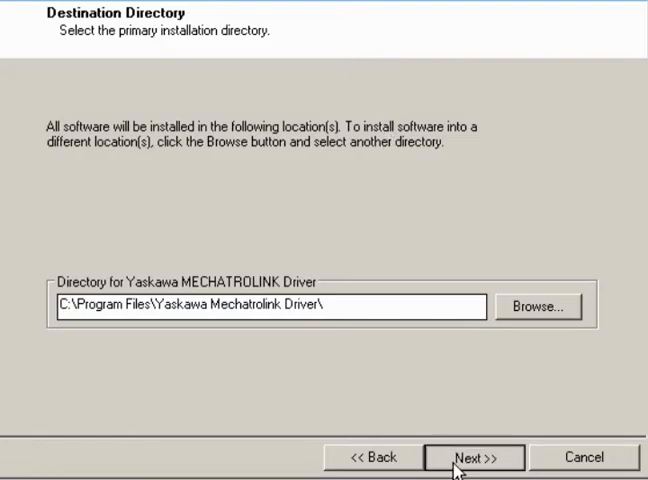
{"action": "left_click", "coordinate": [472, 456]}
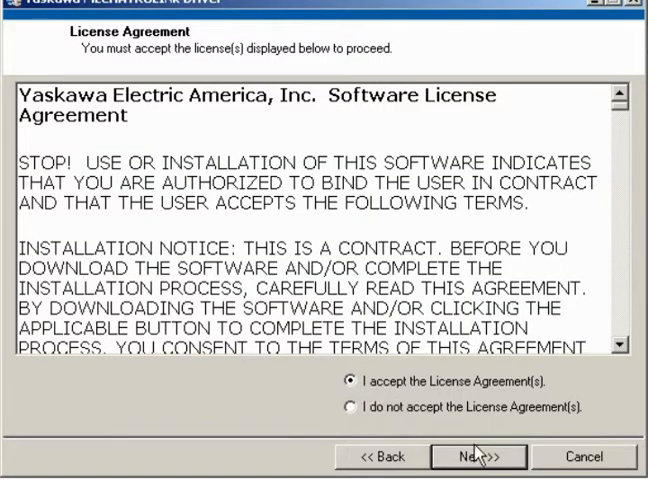
{"action": "left_click", "coordinate": [478, 456]}
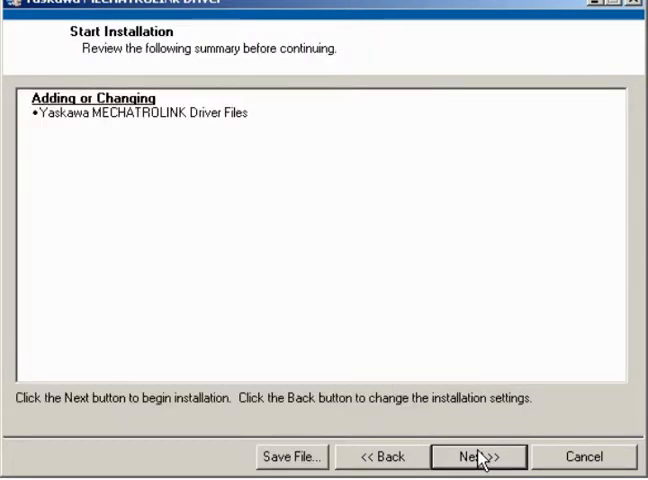
{"action": "left_click", "coordinate": [478, 456]}
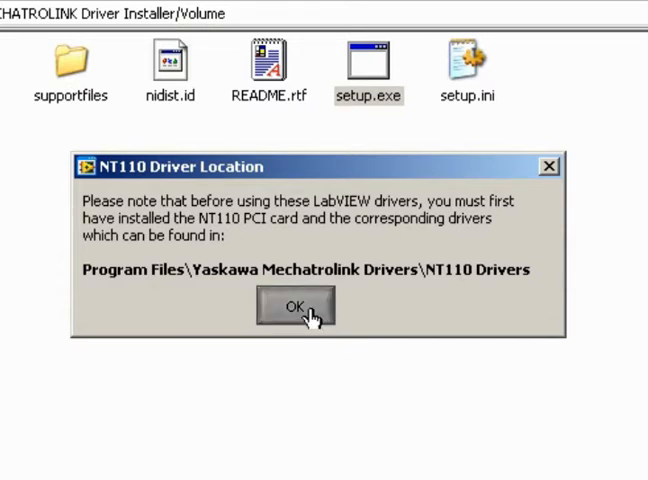
Step: Start the Add Hardware wizard for the NT110 board, skipping Windows Update
{"action": "left_click", "coordinate": [296, 304]}
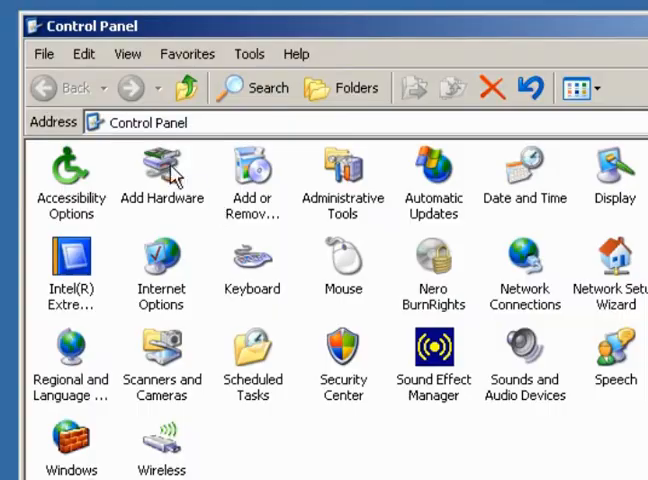
{"action": "double_click", "coordinate": [162, 164]}
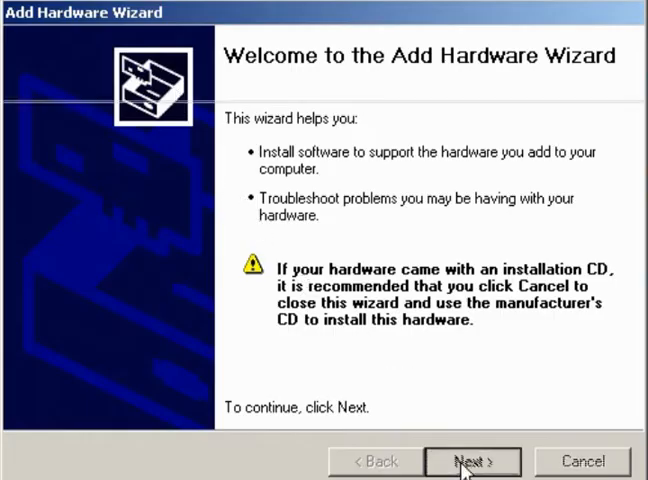
{"action": "left_click", "coordinate": [474, 460]}
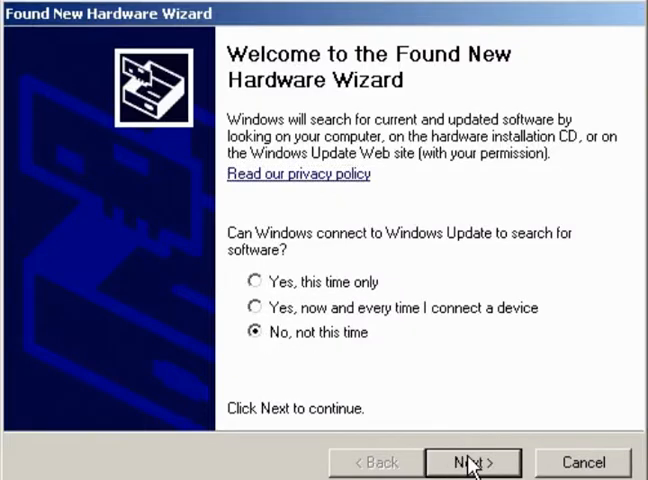
{"action": "left_click", "coordinate": [472, 462]}
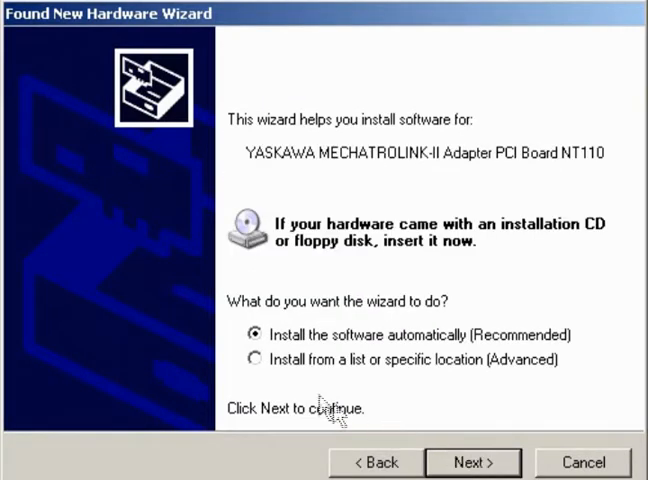
Step: Install from a specific location, pointing the search to the Yaskawa NT110 Driver folder
{"action": "left_click", "coordinate": [256, 360]}
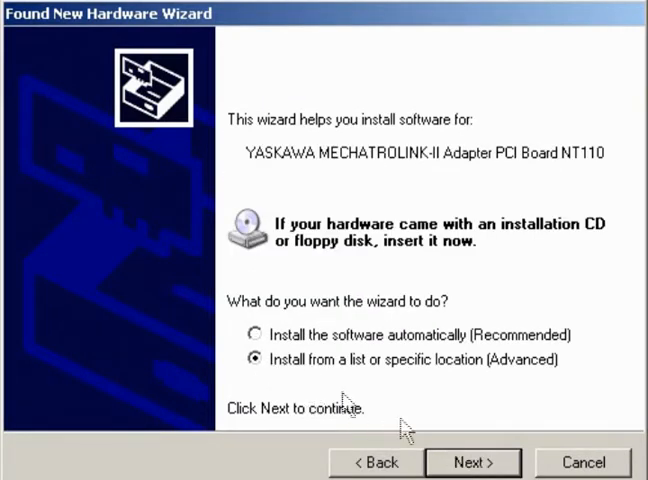
{"action": "left_click", "coordinate": [472, 462]}
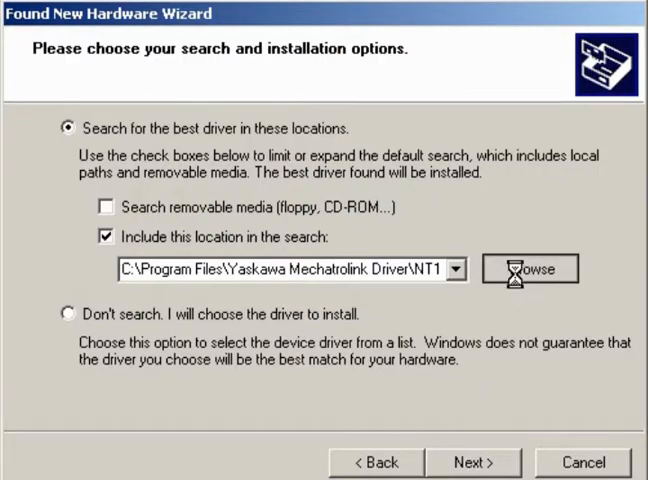
{"action": "left_click", "coordinate": [528, 268]}
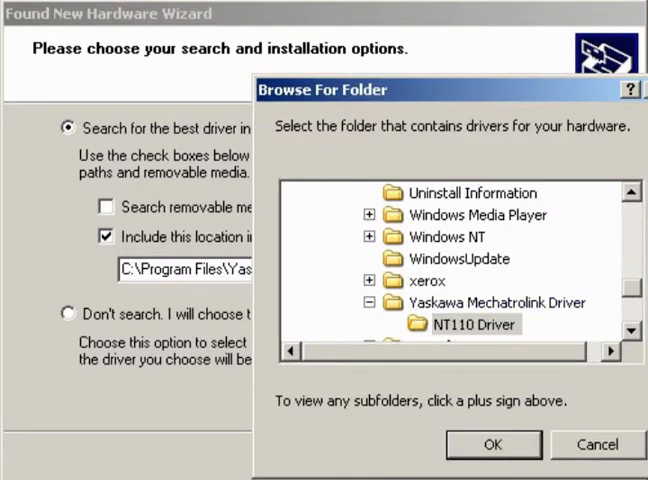
{"action": "left_click", "coordinate": [492, 444]}
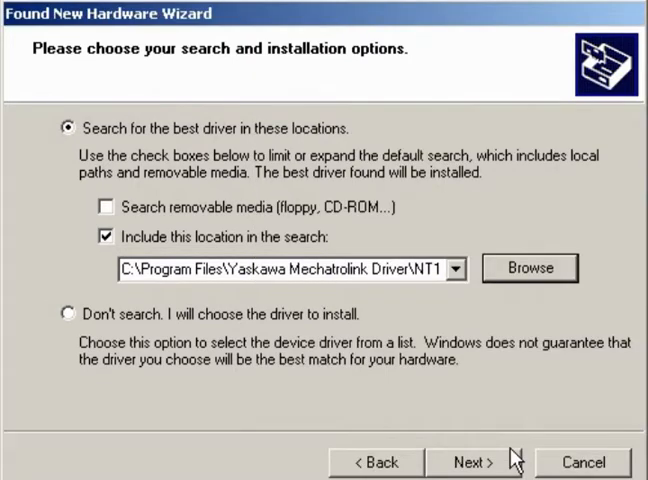
Step: Install the NT110 board driver, supplying NT110.sys from Program Files > NT110 Driver
{"action": "left_click", "coordinate": [472, 462]}
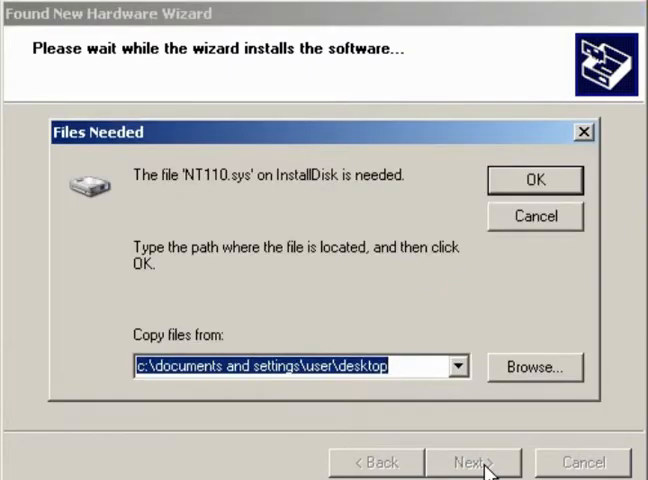
{"action": "left_click", "coordinate": [534, 368]}
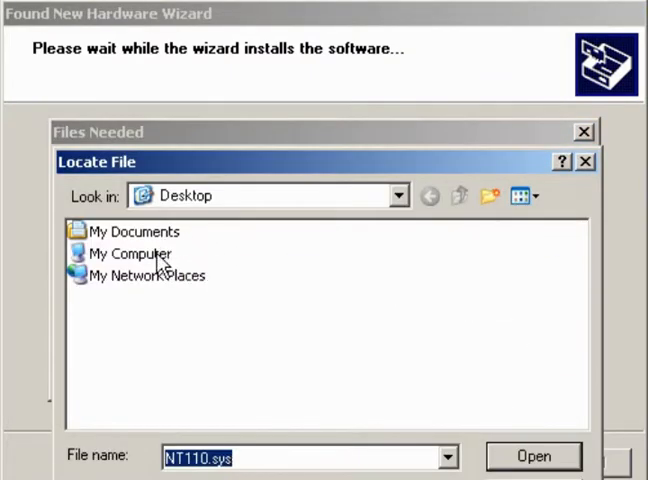
{"action": "double_click", "coordinate": [128, 252]}
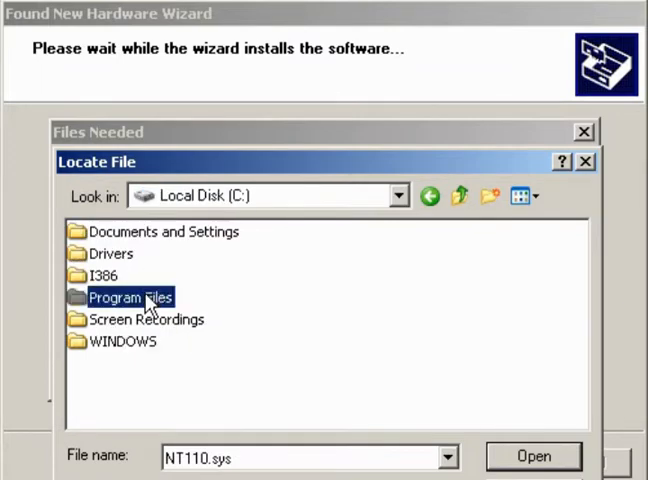
{"action": "double_click", "coordinate": [128, 296]}
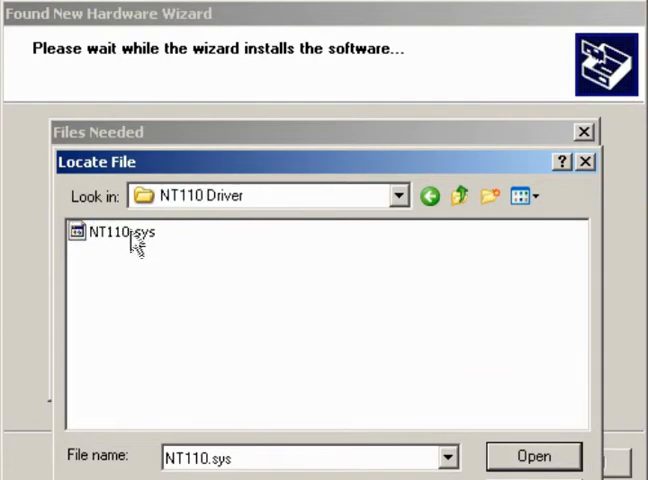
{"action": "left_click", "coordinate": [532, 456]}
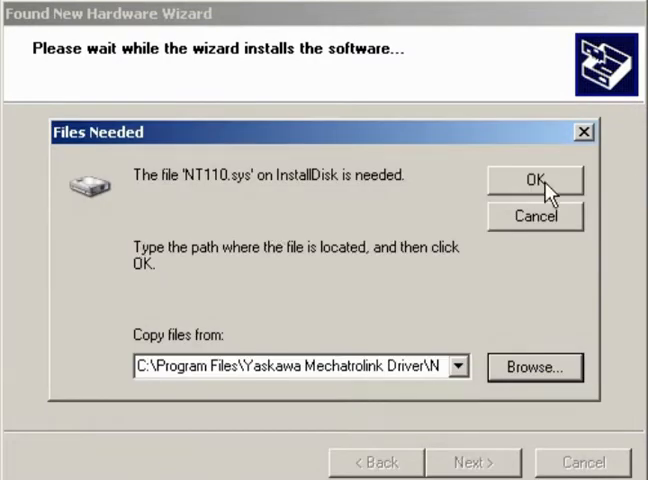
{"action": "left_click", "coordinate": [536, 184]}
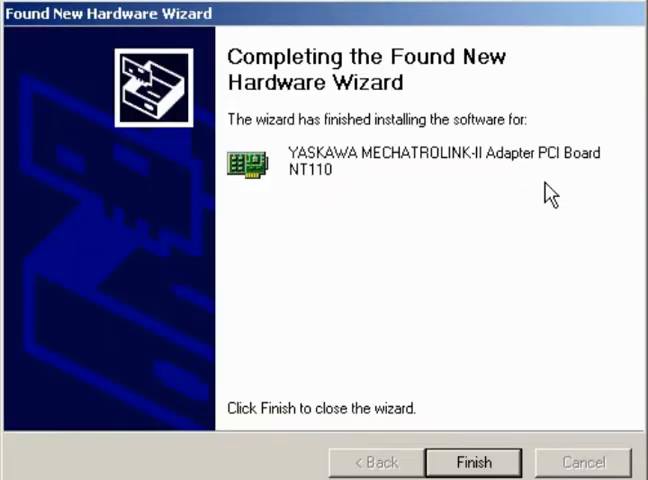
{"action": "left_click", "coordinate": [472, 462]}
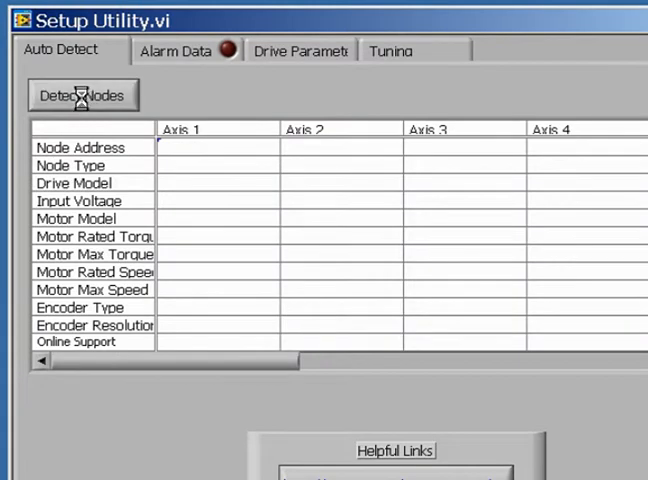
Step: Detect the servo node at address 02 and view axis 1 alarm data showing no alarm
{"action": "left_click", "coordinate": [82, 94]}
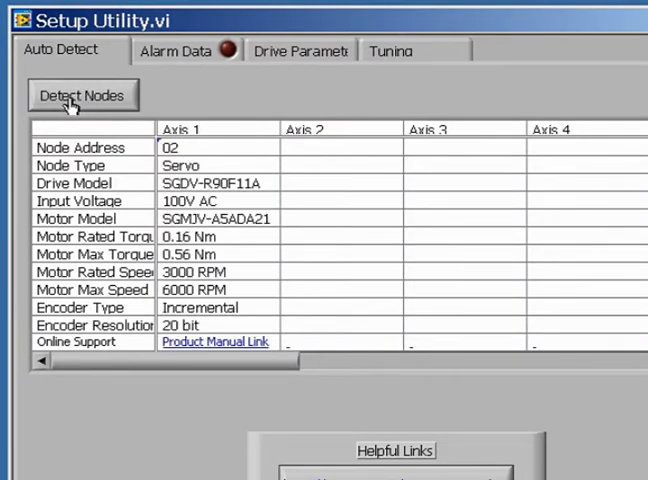
{"action": "mouse_move", "coordinate": [144, 62]}
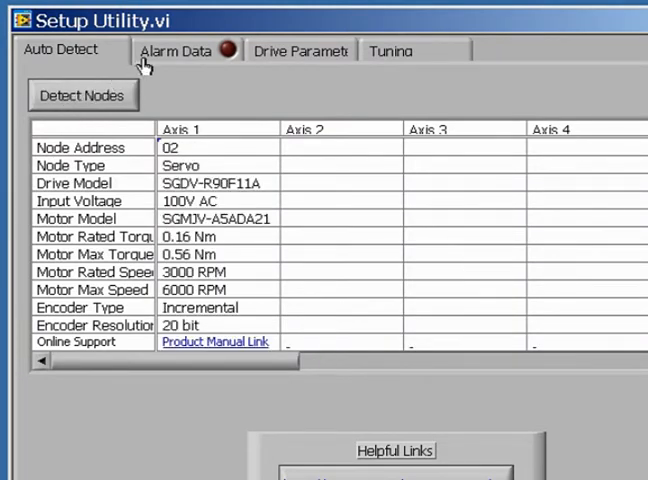
{"action": "left_click", "coordinate": [168, 50]}
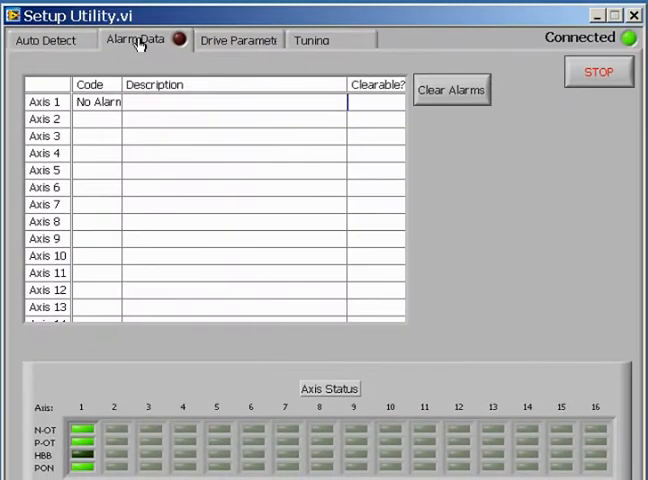
{"action": "left_click", "coordinate": [98, 102]}
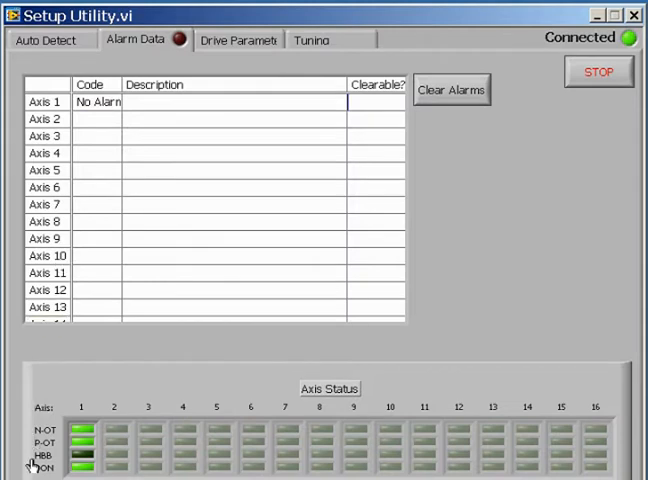
{"action": "mouse_move", "coordinate": [32, 448]}
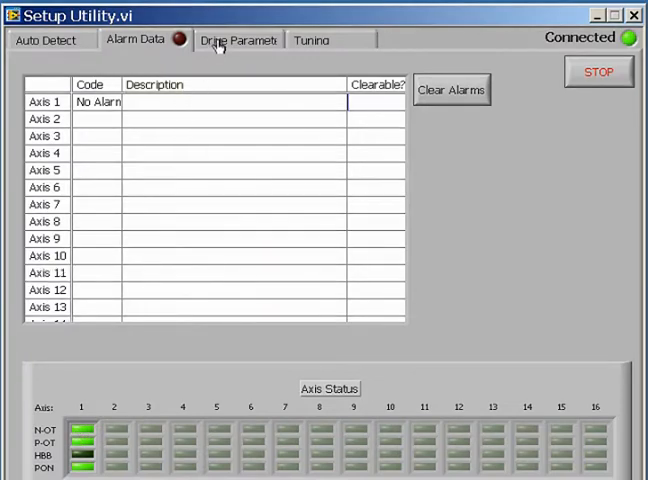
Step: Show the Drive Parameters table and read all parameters from the drive
{"action": "left_click", "coordinate": [236, 40]}
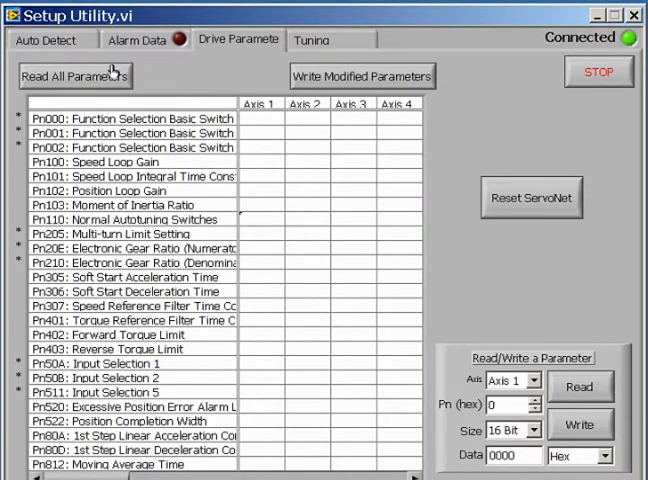
{"action": "left_click", "coordinate": [80, 76]}
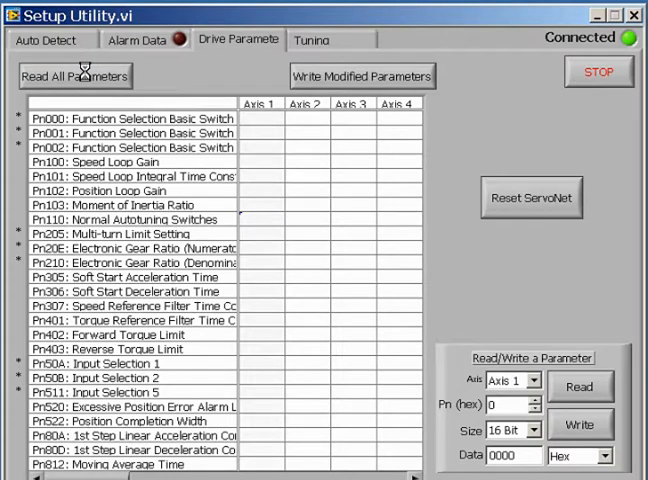
Step: Read axis 1 parameters and write Pn50A = 8881 and Pn50B = 8888 to the drive
{"action": "left_click", "coordinate": [80, 76]}
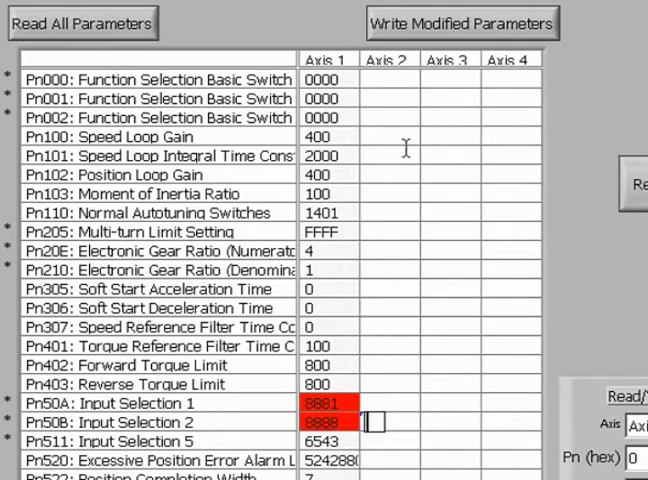
{"action": "left_click", "coordinate": [458, 22]}
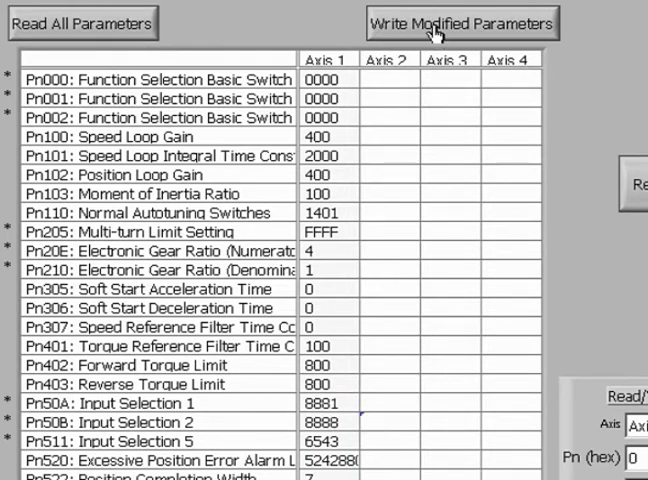
{"action": "mouse_move", "coordinate": [238, 28]}
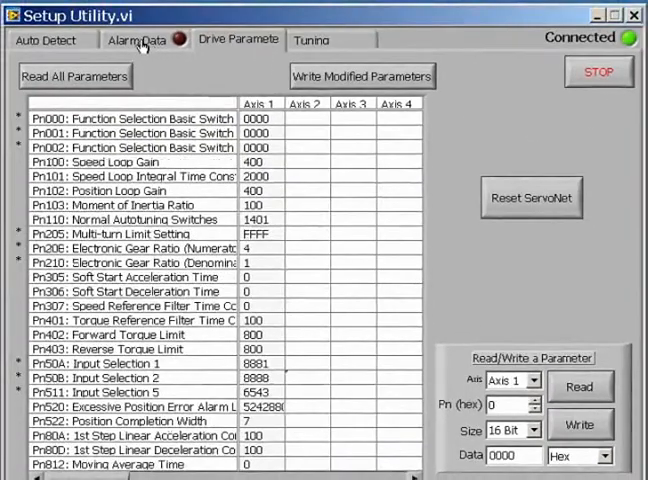
Step: Reset ServoNet from Drive Parameters and confirm axis 1 alarm data still shows no alarm
{"action": "left_click", "coordinate": [138, 40]}
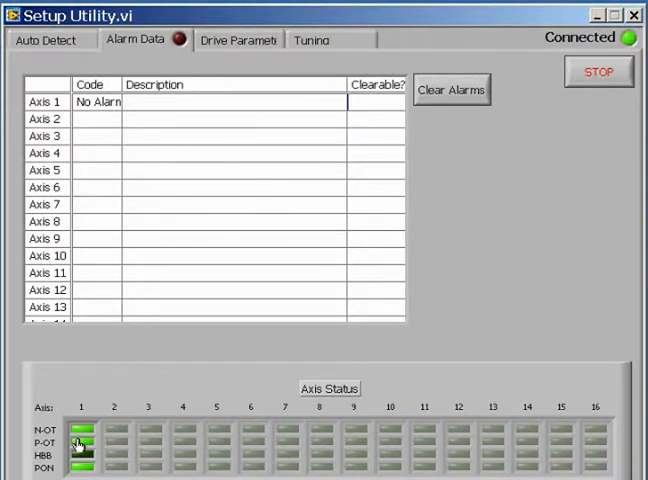
{"action": "mouse_move", "coordinate": [160, 192]}
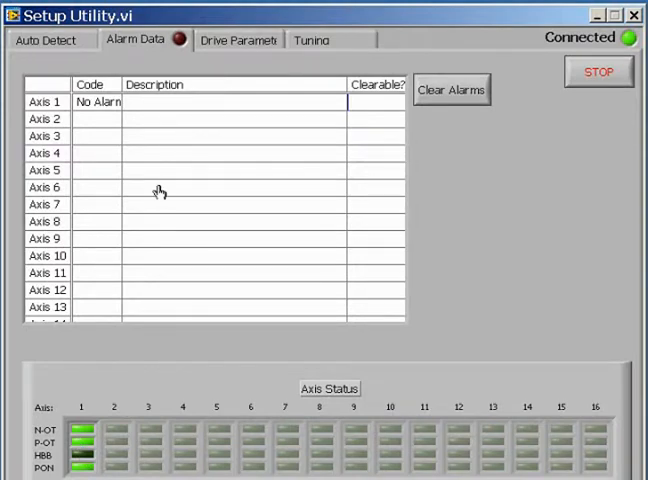
{"action": "left_click", "coordinate": [238, 40]}
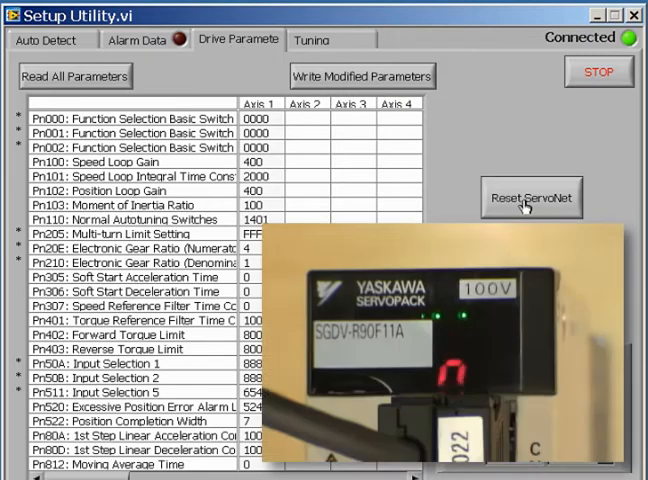
{"action": "left_click", "coordinate": [532, 196]}
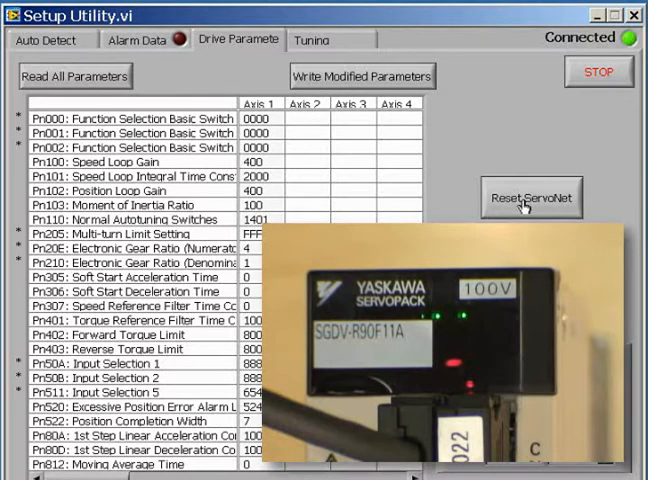
{"action": "left_click", "coordinate": [140, 40]}
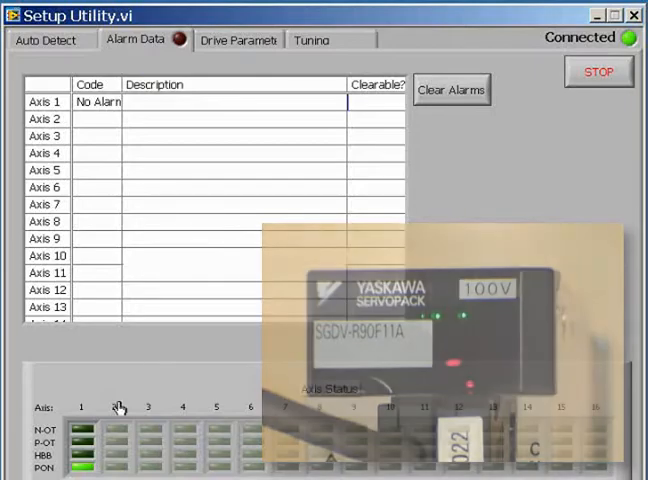
Step: Set Pn002 for axis 1 to 0100 (incremental encoder) and write it to the drive
{"action": "left_click", "coordinate": [236, 40]}
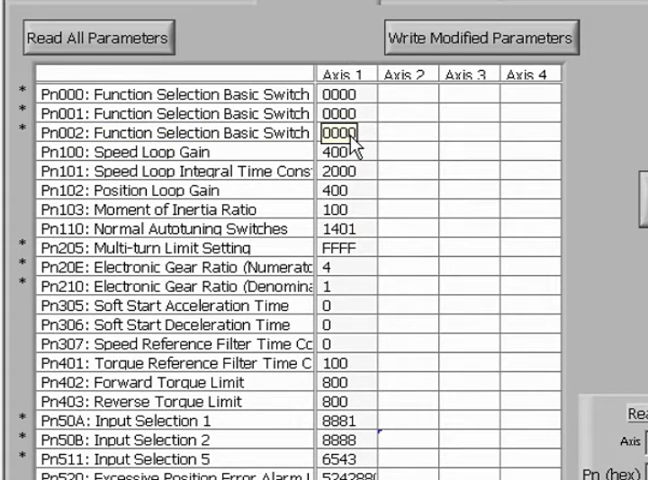
{"action": "left_click", "coordinate": [346, 132]}
{"action": "type", "text": "0100"}
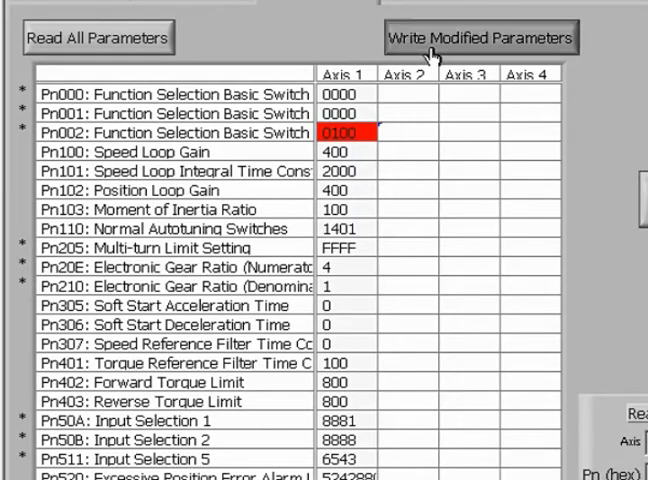
{"action": "left_click", "coordinate": [484, 38]}
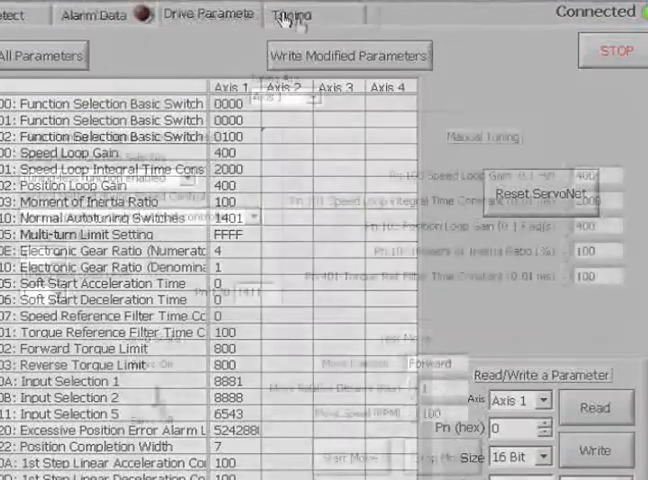
Step: Review axis 1 tuning-less settings: function enabled, level 4, load level choices
{"action": "left_click", "coordinate": [292, 16]}
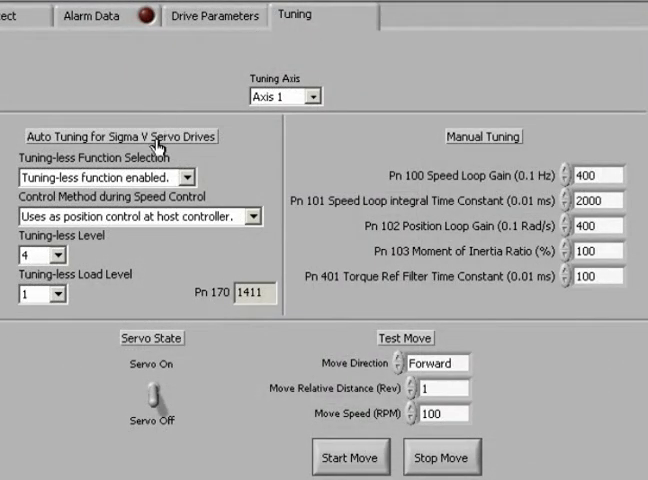
{"action": "mouse_move", "coordinate": [270, 162]}
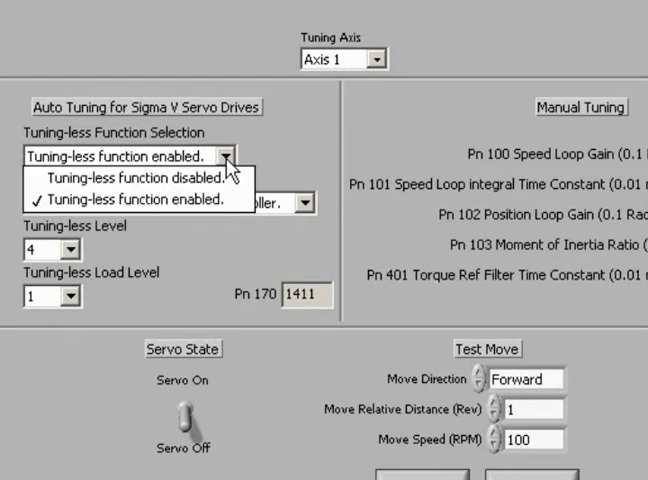
{"action": "mouse_move", "coordinate": [136, 178]}
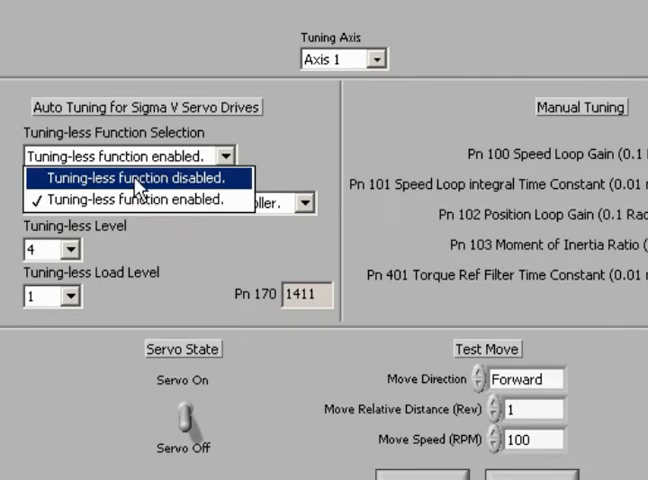
{"action": "mouse_move", "coordinate": [136, 188]}
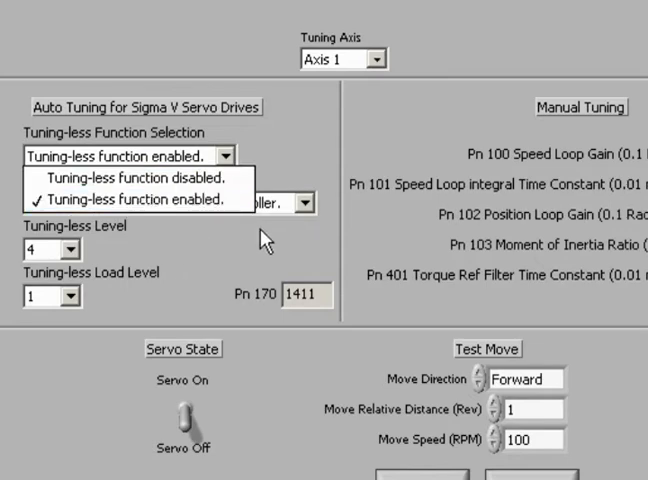
{"action": "left_click", "coordinate": [130, 198]}
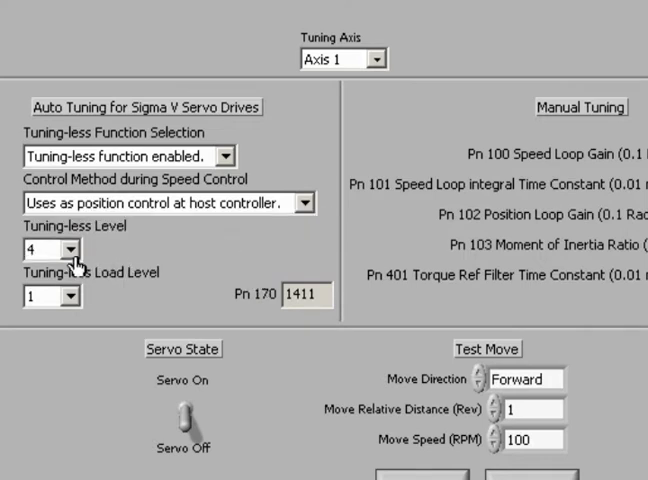
{"action": "left_click", "coordinate": [72, 248]}
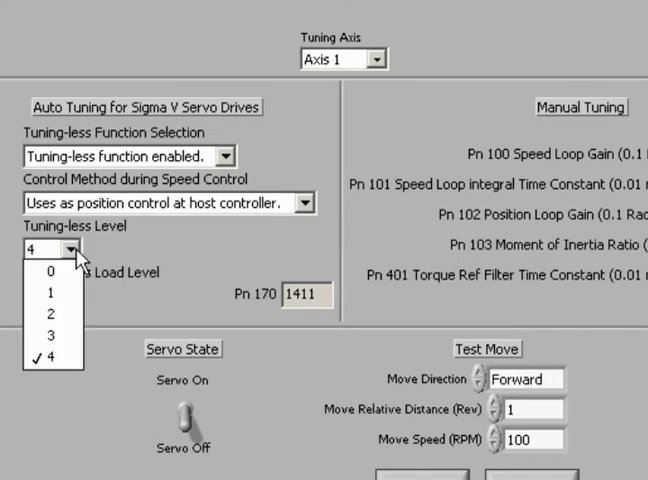
{"action": "mouse_move", "coordinate": [100, 258]}
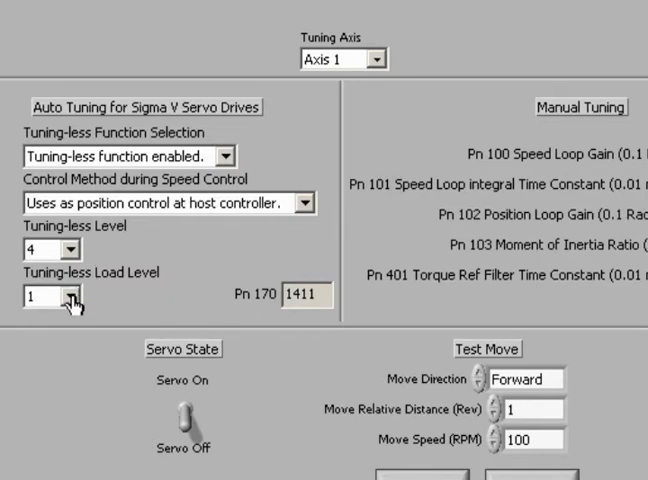
{"action": "left_click", "coordinate": [68, 296]}
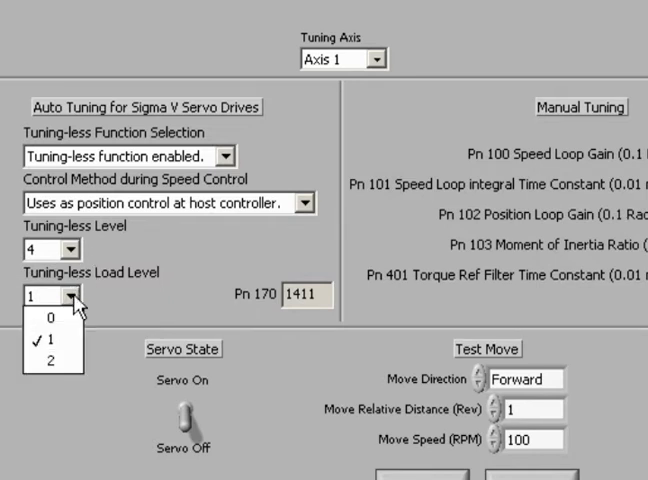
{"action": "mouse_move", "coordinate": [116, 304]}
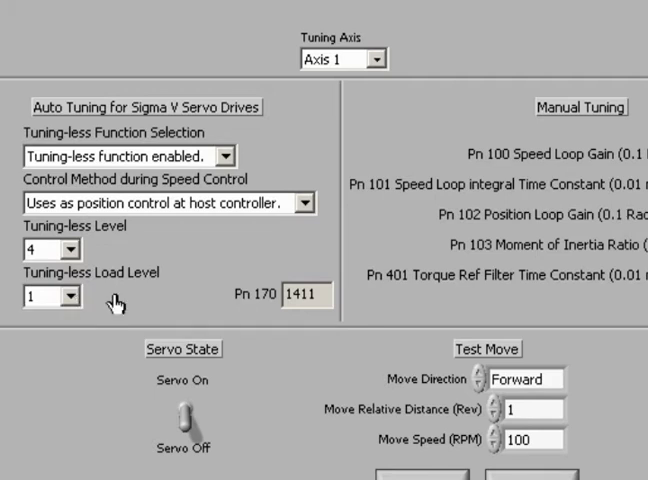
Step: Set tuning-less load level 0 and start the reverse 1 rev, 100 RPM test move
{"action": "left_click", "coordinate": [68, 296]}
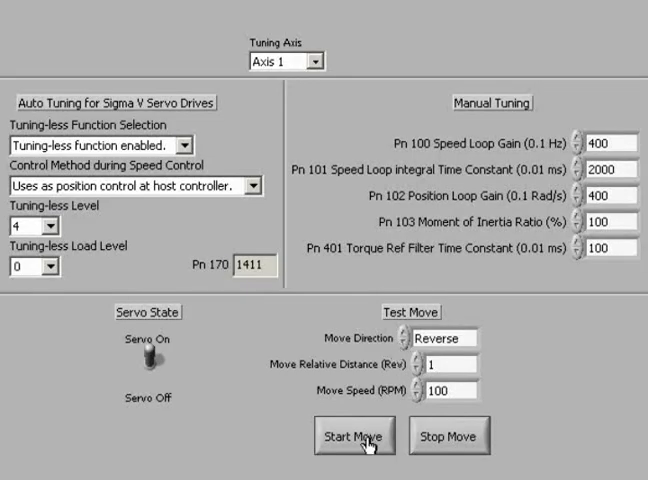
{"action": "left_click", "coordinate": [352, 436]}
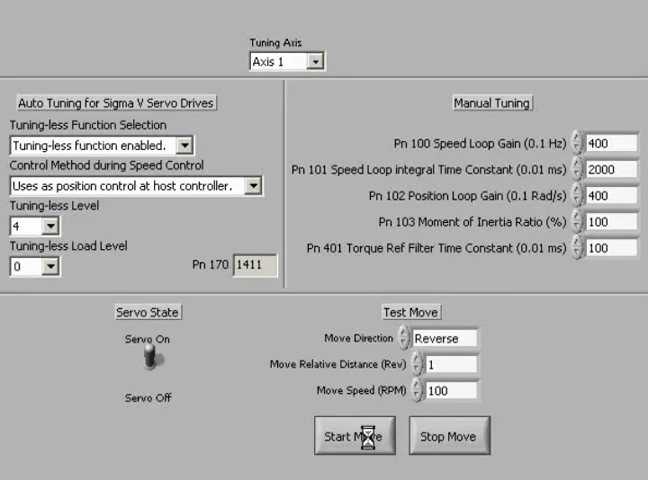